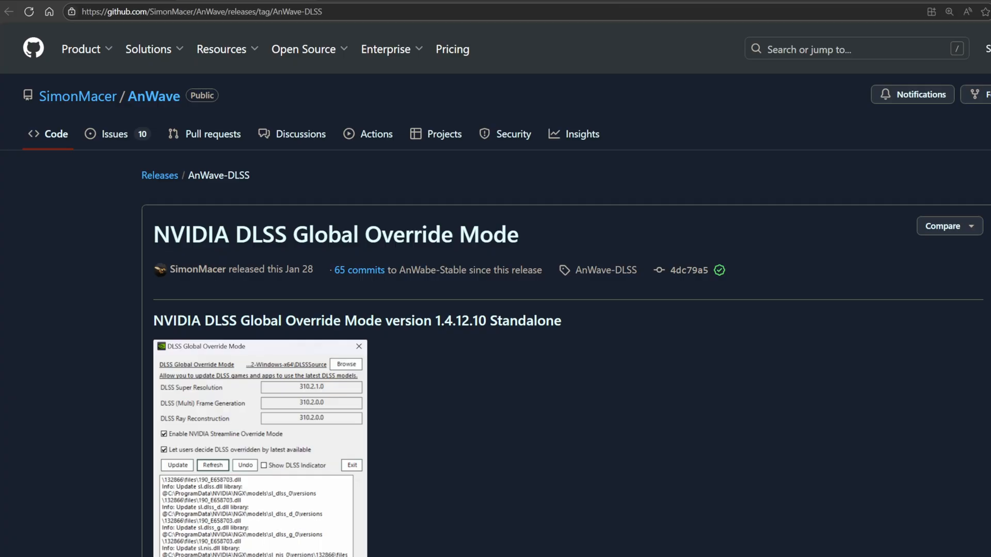
# Step: Read the release HOW TO notes and reach the NVIDIA DLSS DLL 310.3.0 download listing
pyautogui.scroll(-3)
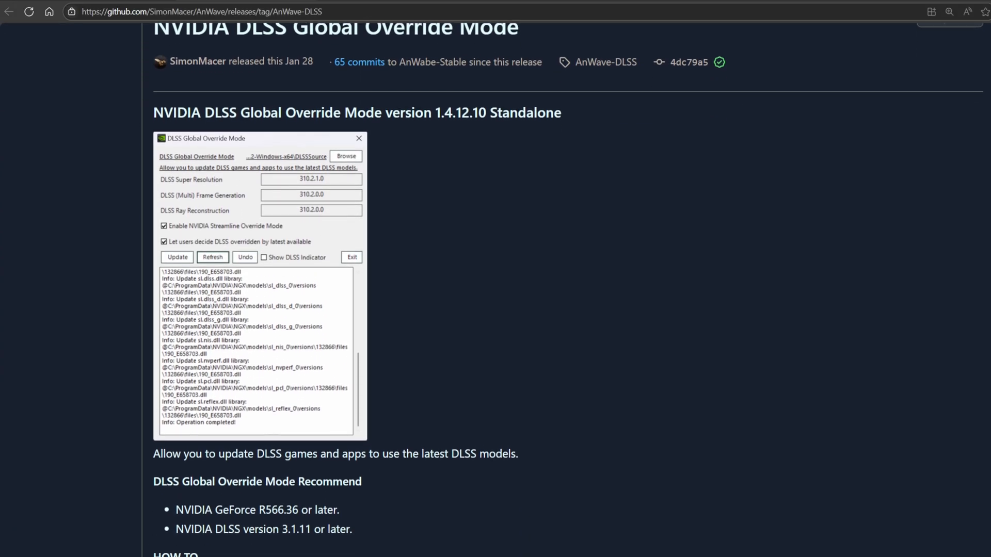
pyautogui.scroll(-3)
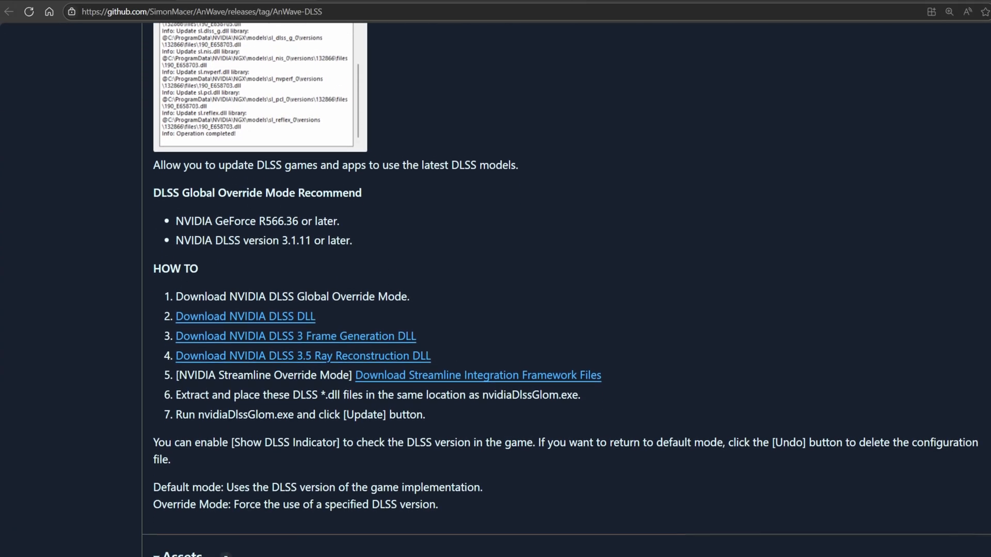
pyautogui.scroll(-3)
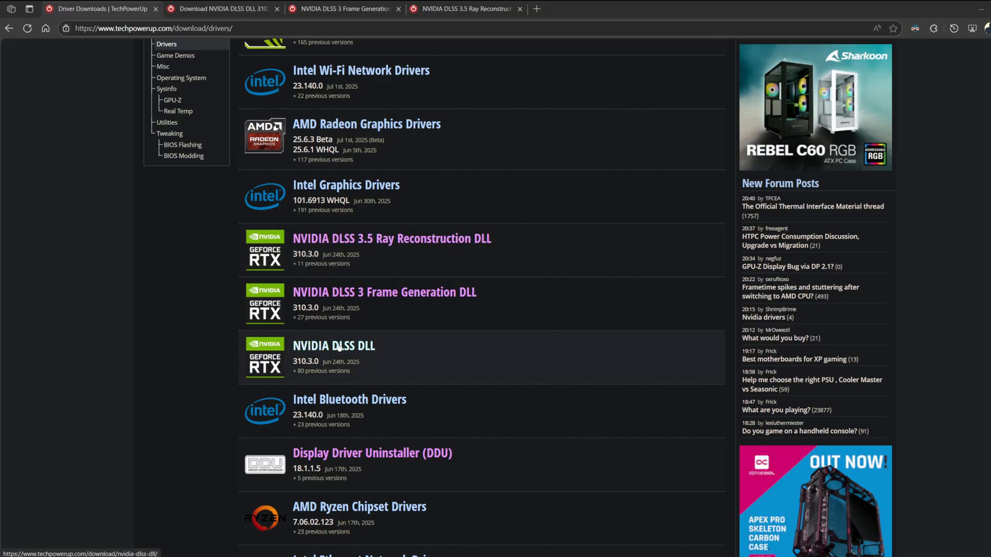
pyautogui.click(333, 346)
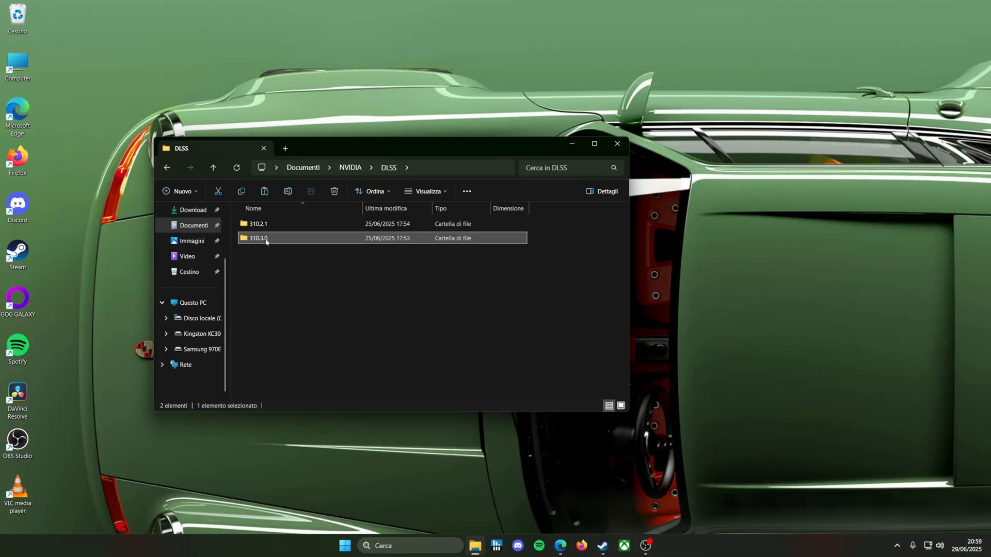
# Step: Place the 310.3.0 DLLs beside nvidiaDlssGlom and launch the override tool showing 310.3.0.0
pyautogui.doubleClick(258, 239)
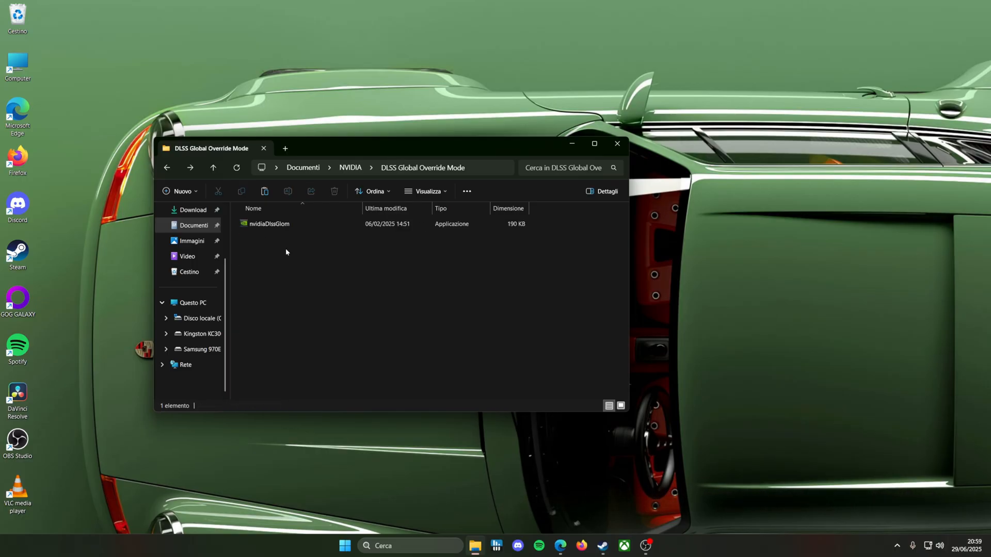
pyautogui.doubleClick(268, 224)
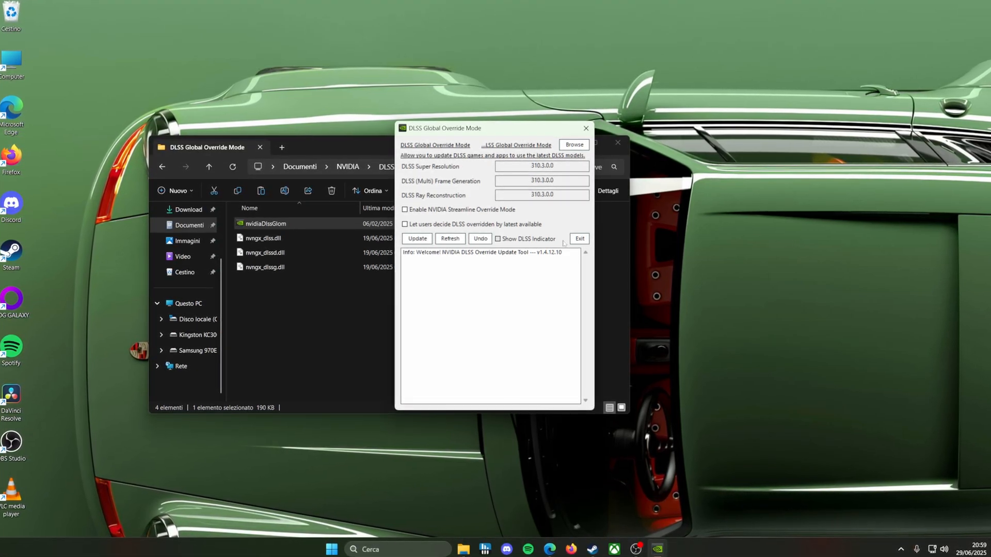
# Step: Run Update to apply the 310.3.0 driver-level override and dismiss 'Operation completed'
pyautogui.click(416, 238)
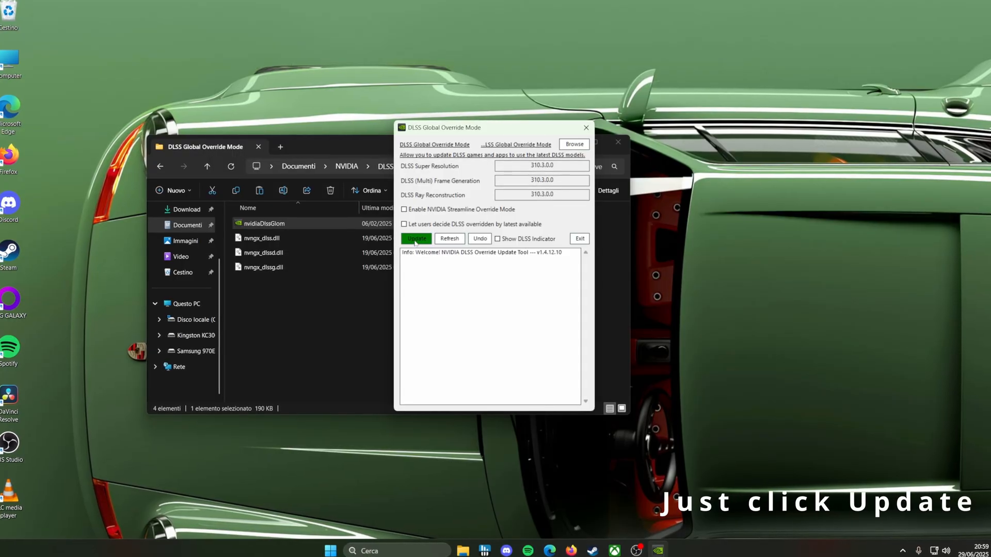
pyautogui.click(414, 238)
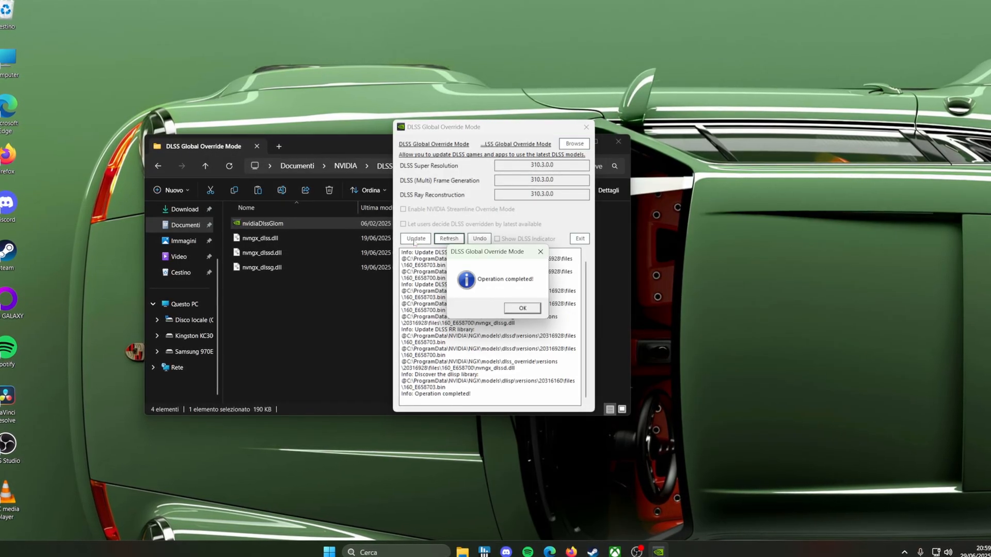
pyautogui.click(522, 309)
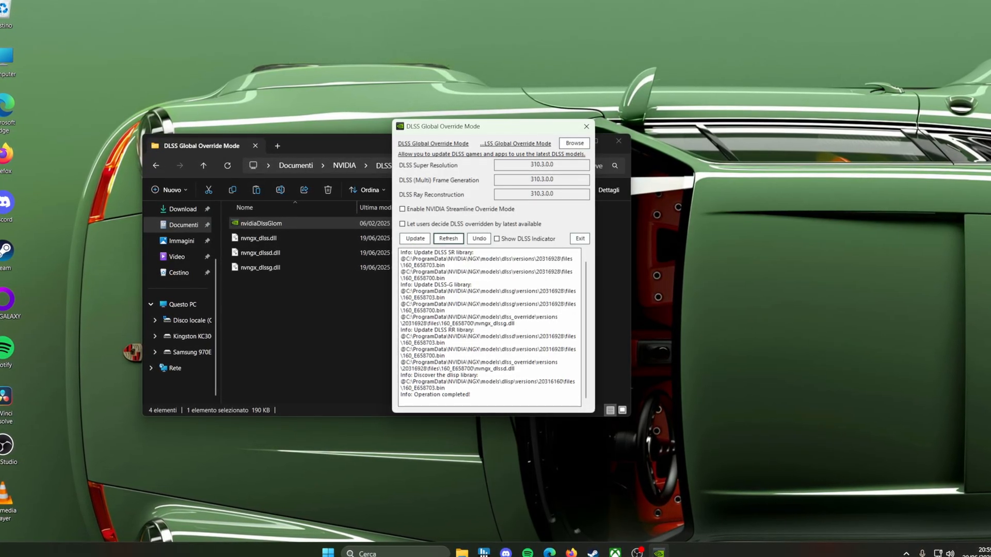